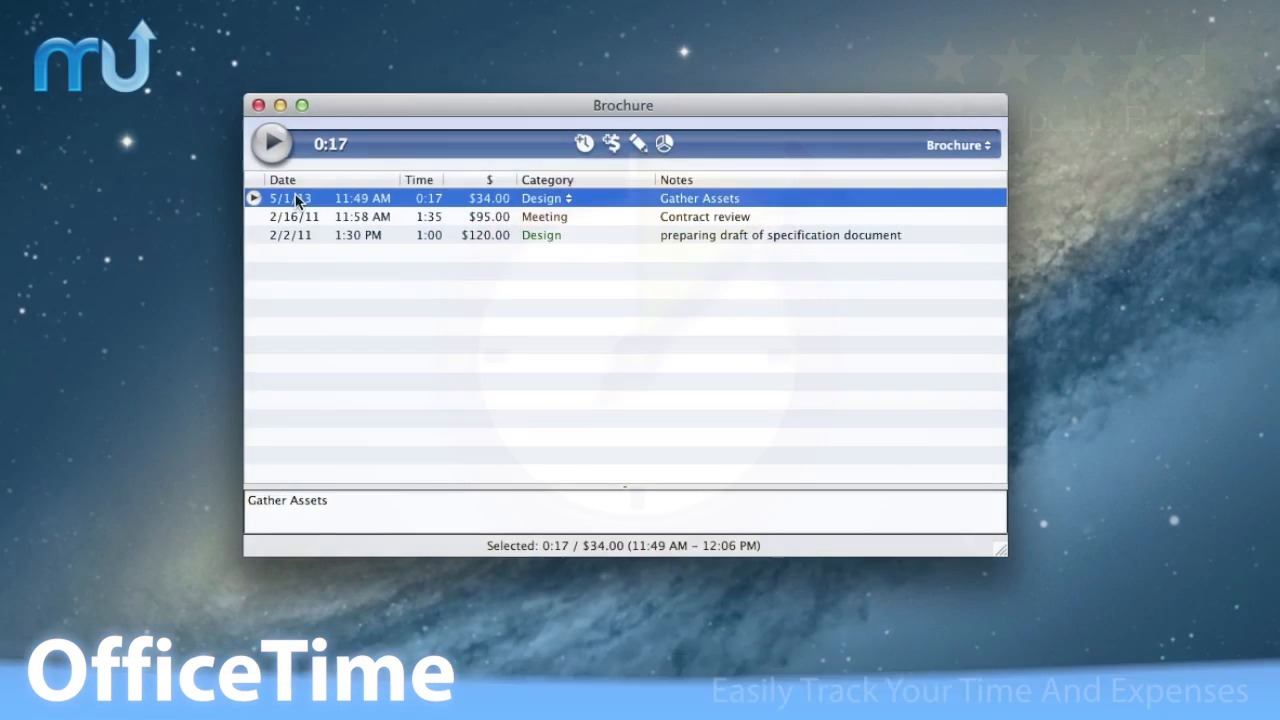
Step: Start the Brochure timer and log a $75.00 expense commented 'Stock Image'
left_click(272, 144)
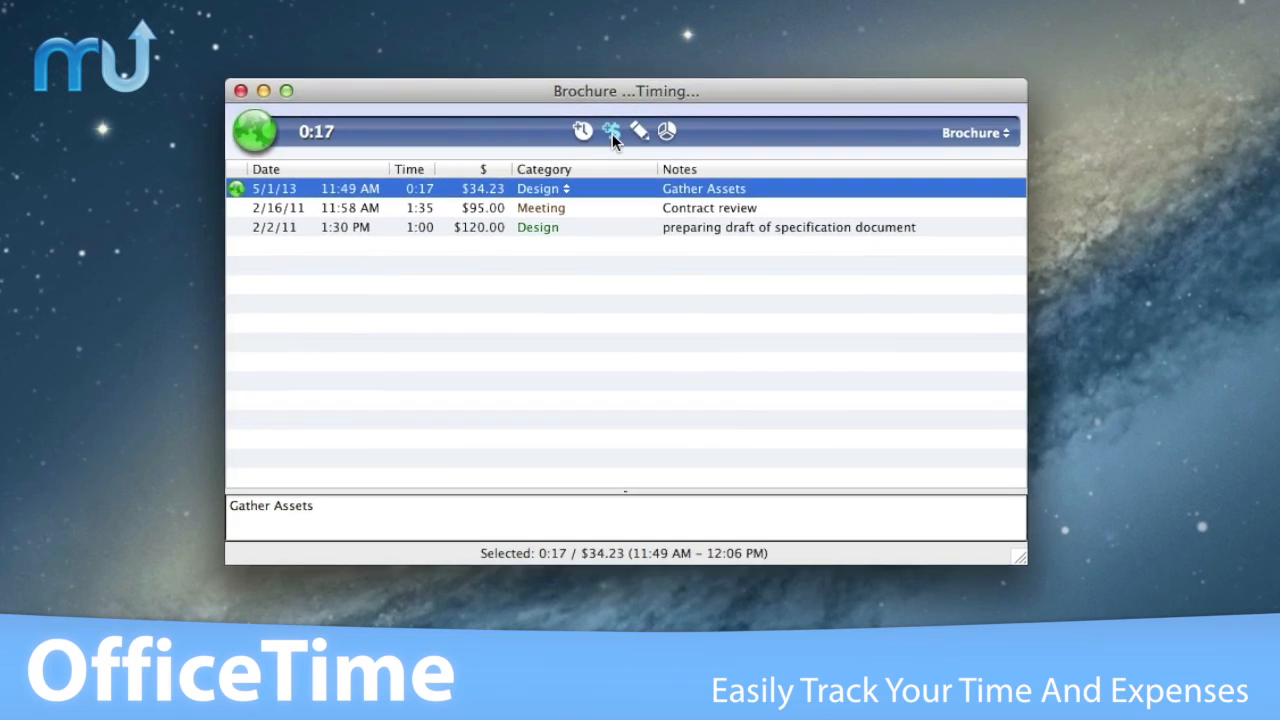
left_click(610, 132)
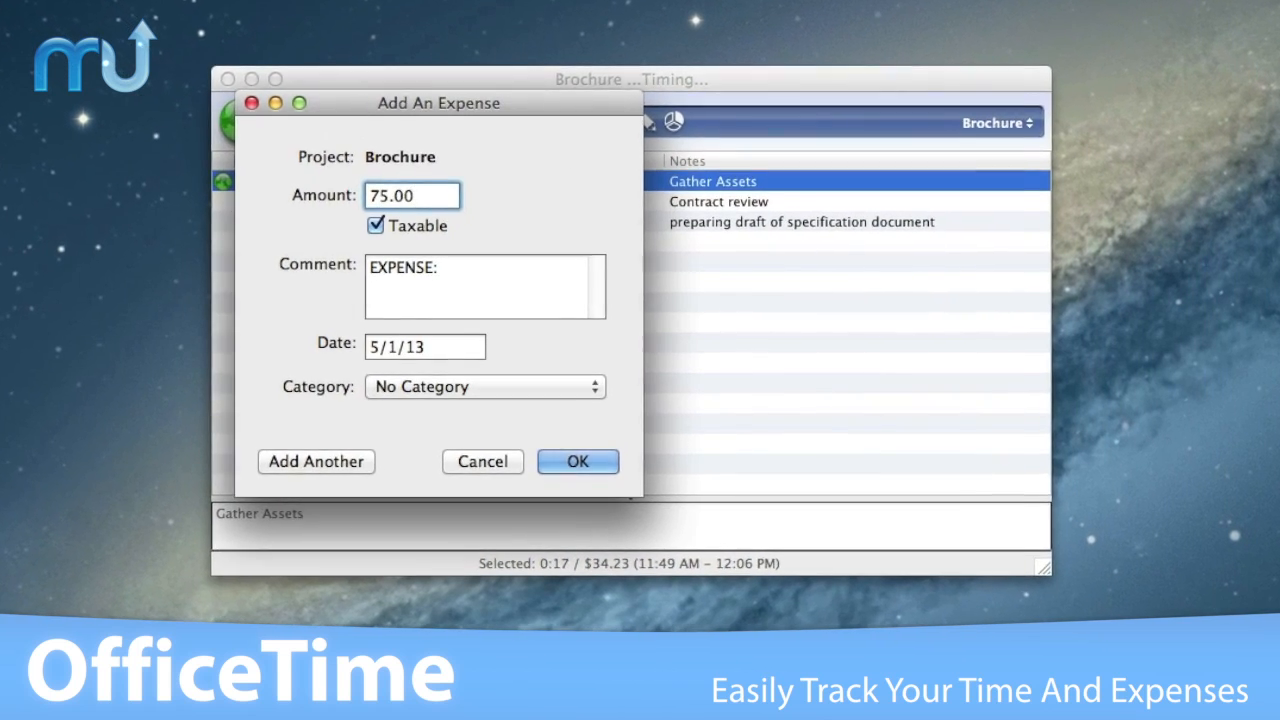
type("Stock Image")
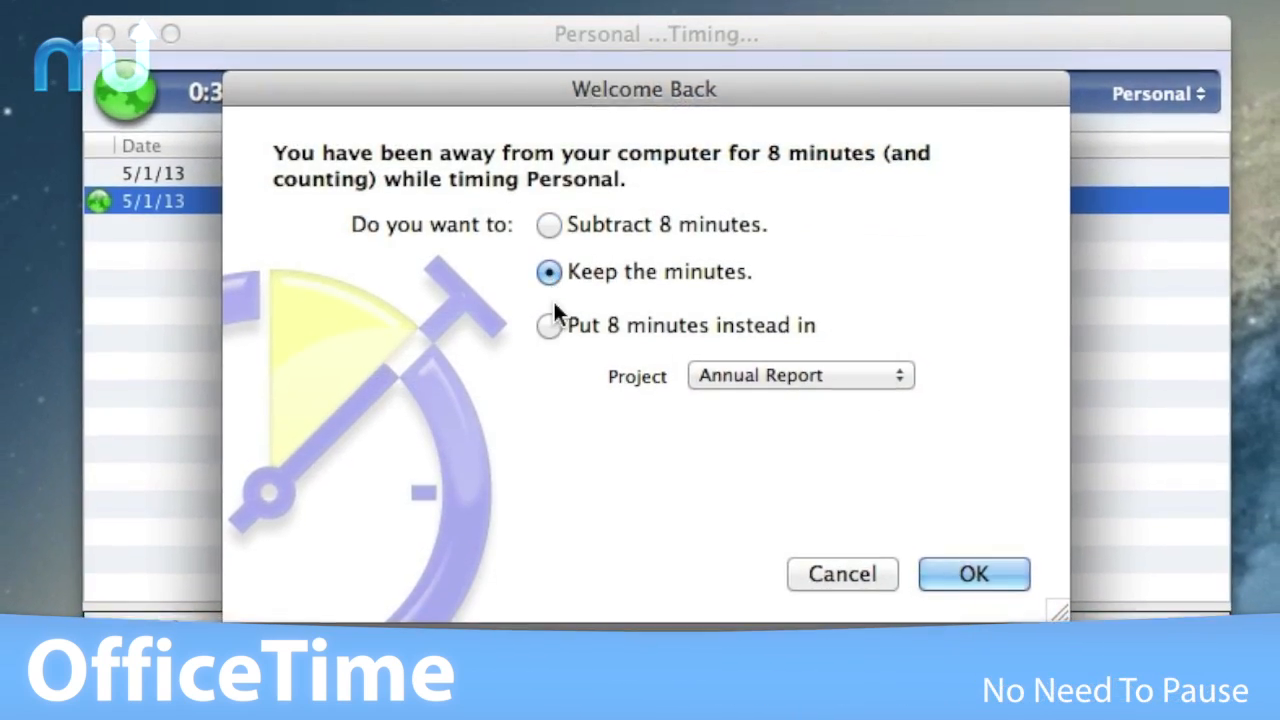
Step: Assign the 8 away minutes to the Brochure project in the Welcome Back dialog
left_click(548, 324)
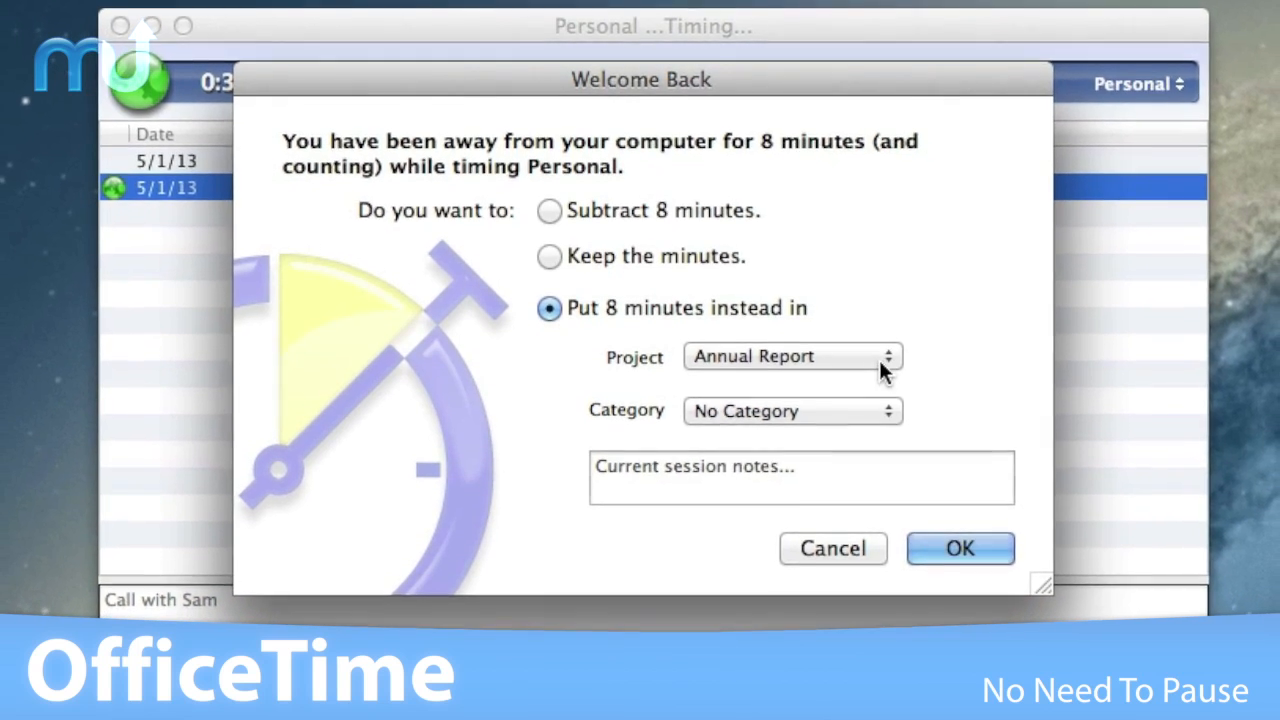
left_click(790, 356)
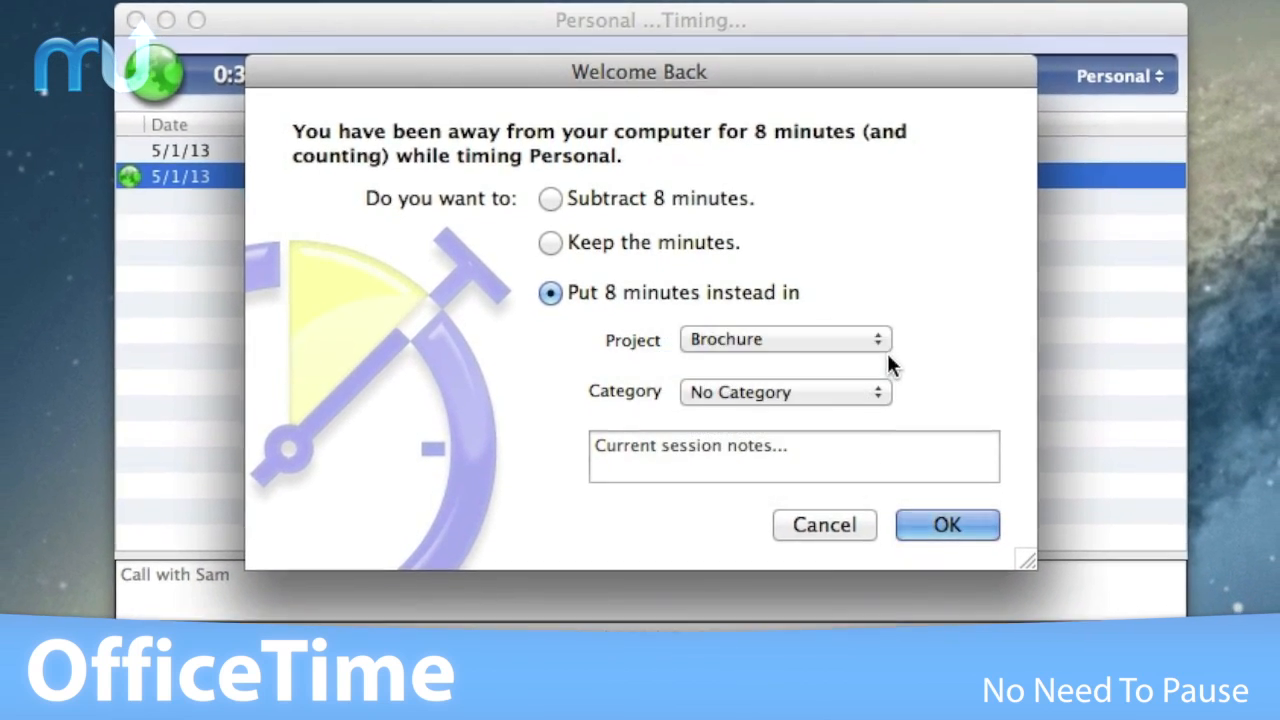
left_click(784, 390)
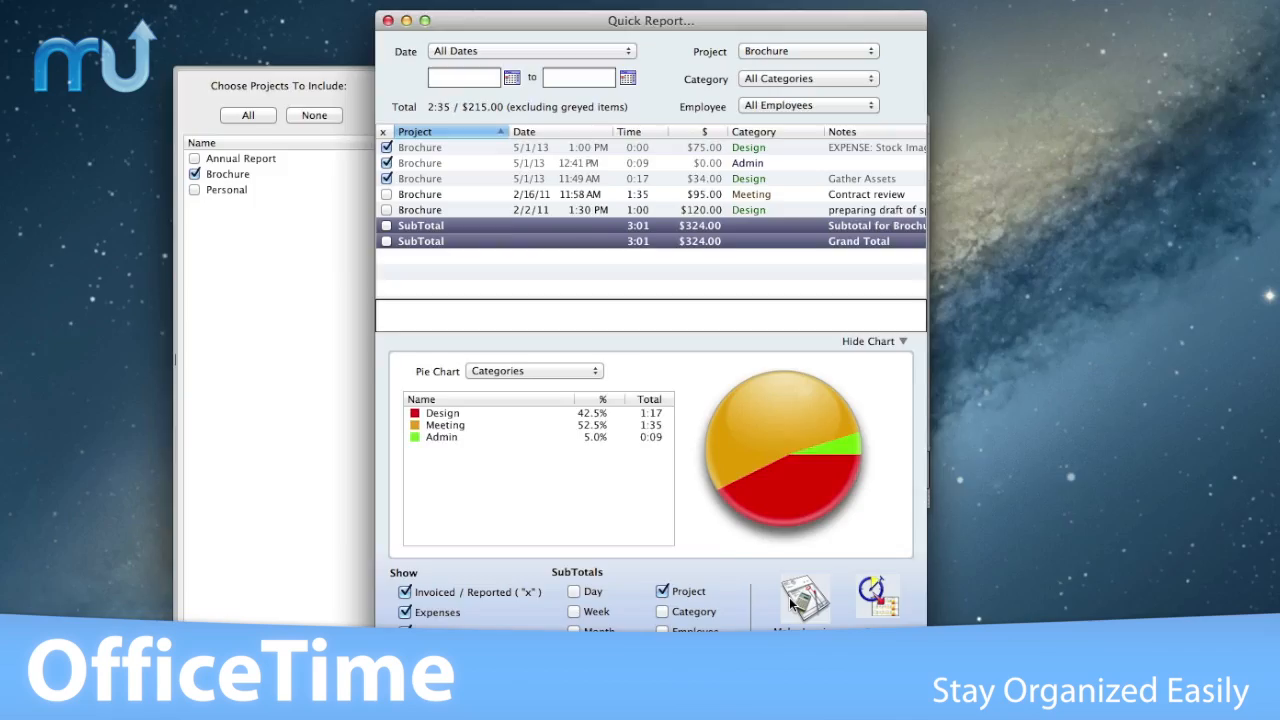
Step: Bring up the Brochure quick report with totals and Categories pie chart
left_click(1080, 12)
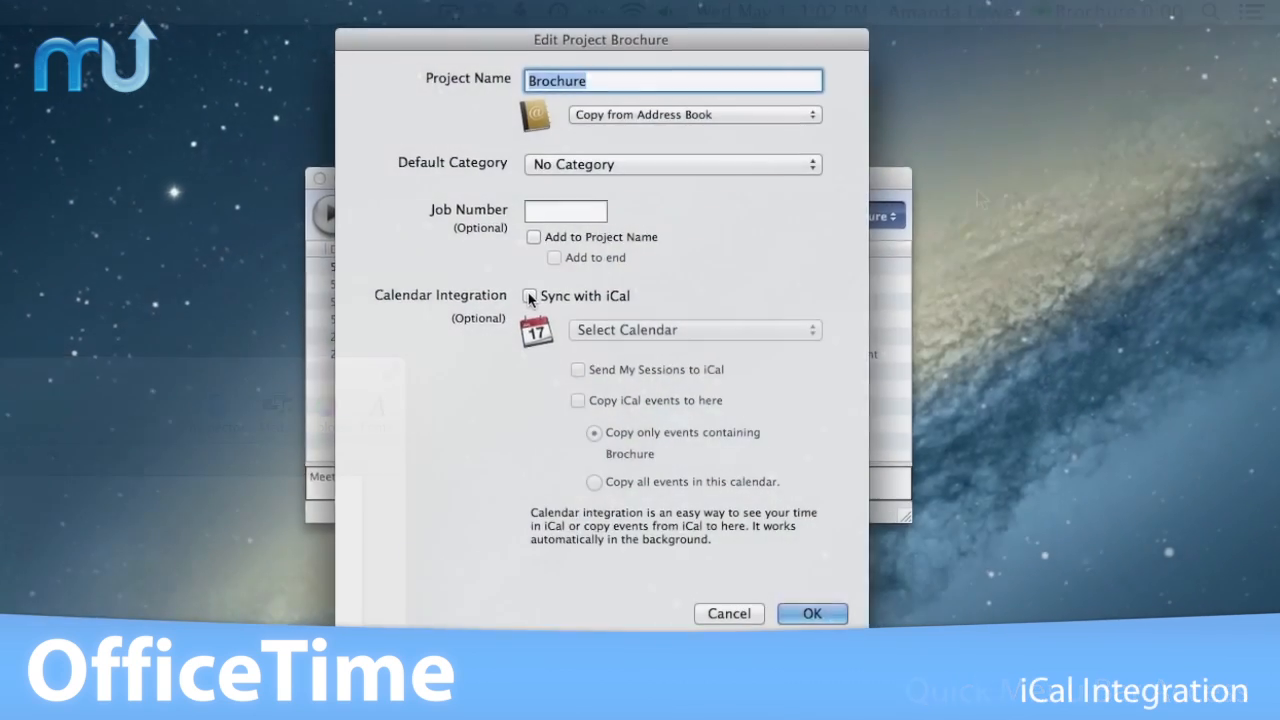
Step: Enable iCal sync for Brochure with the Work calendar, sending sessions and copying events
left_click(692, 328)
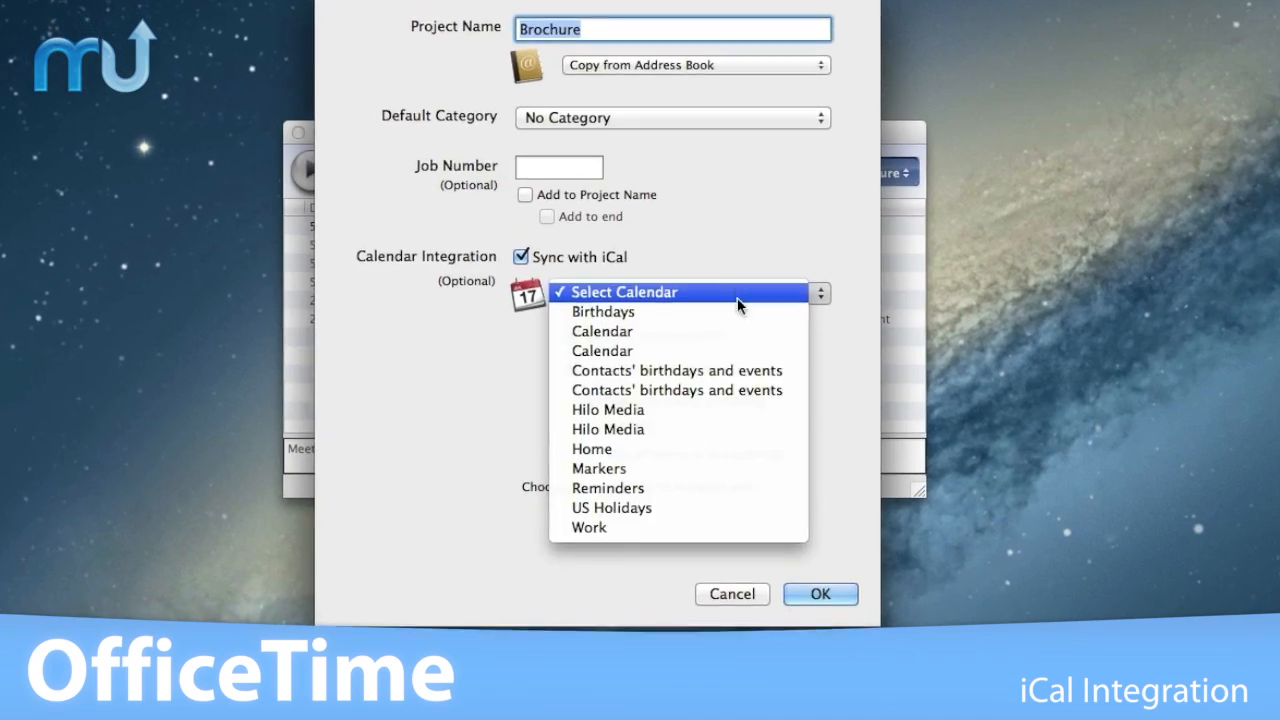
left_click(588, 528)
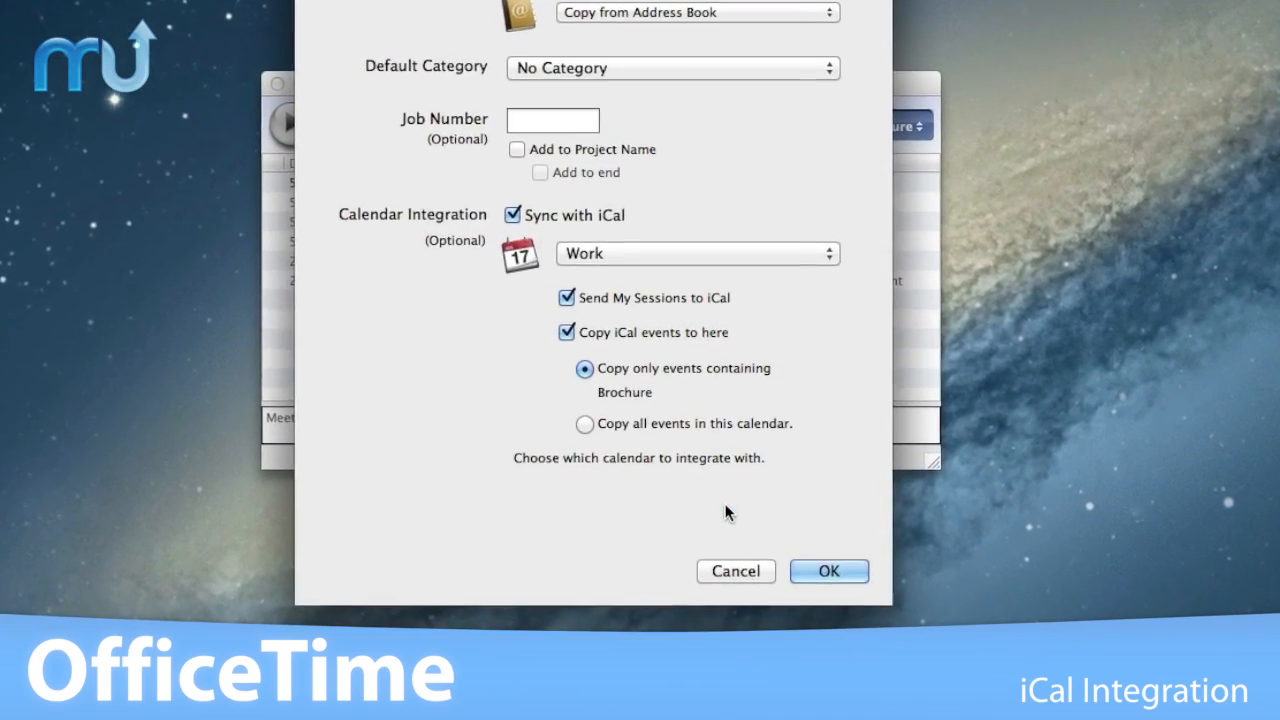
left_click(828, 572)
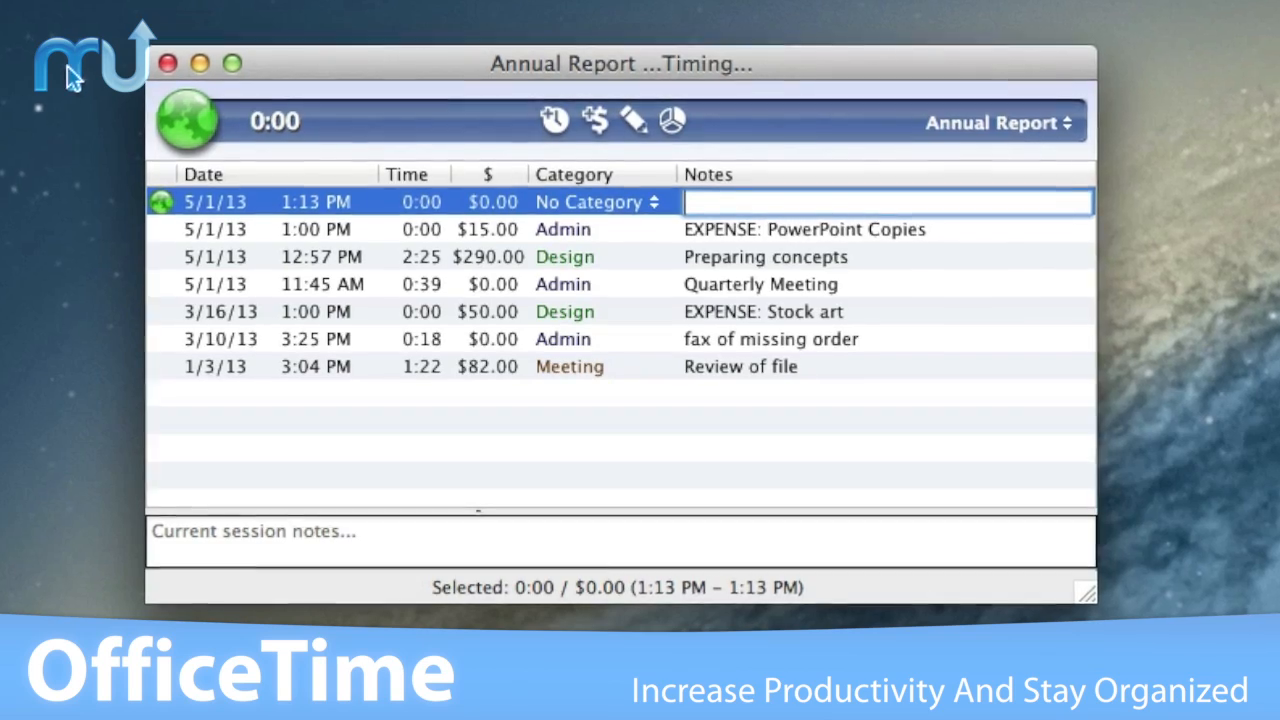
Step: Enter 'Meeting with' as the note on the new Annual Report session
type("Meeting with")
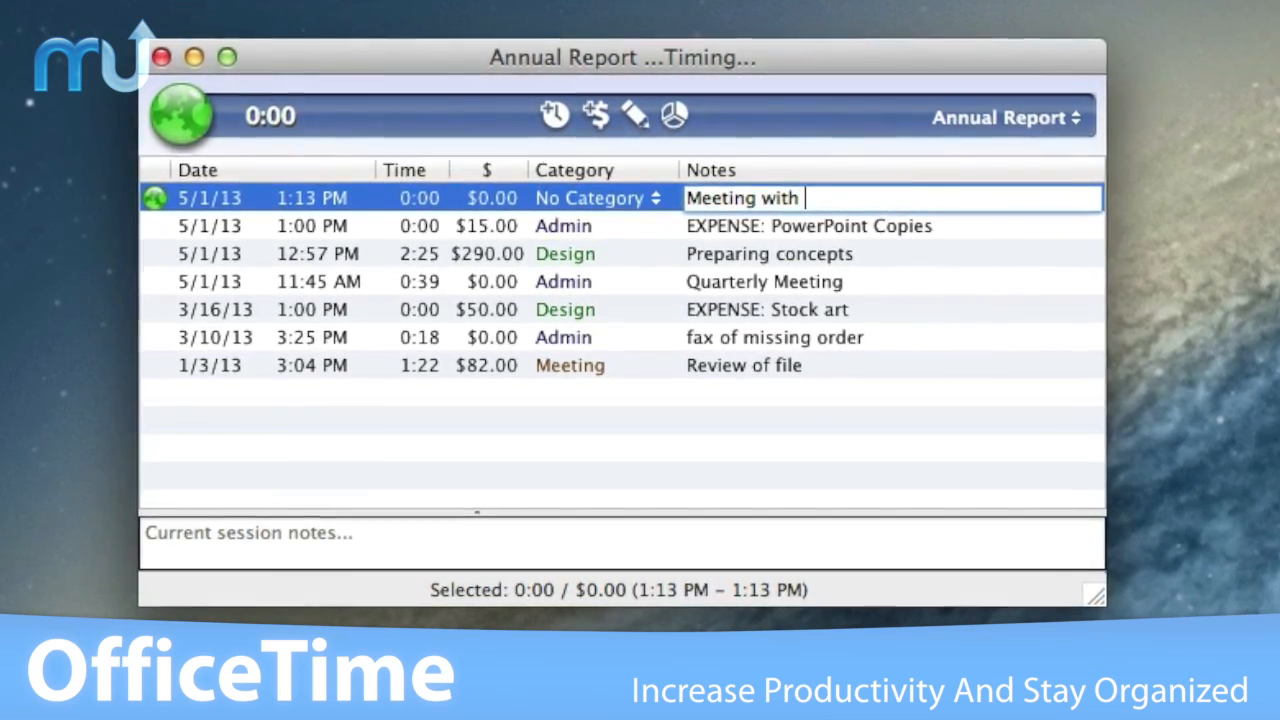